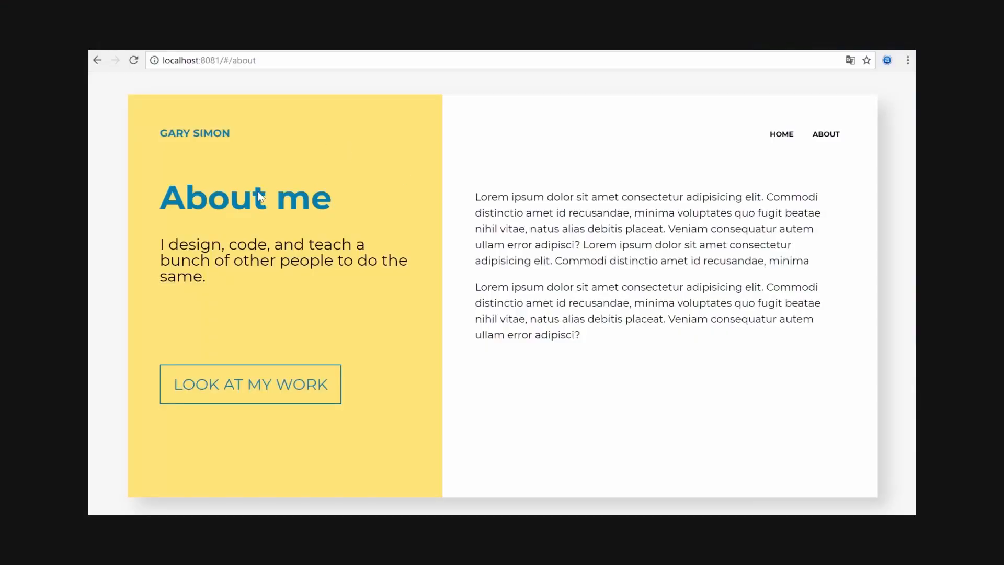
Step: Go Home, open the Crypto Logo project via Browse Work, then advance to Mobile UI
{"action": "left_click", "coordinate": [780, 134]}
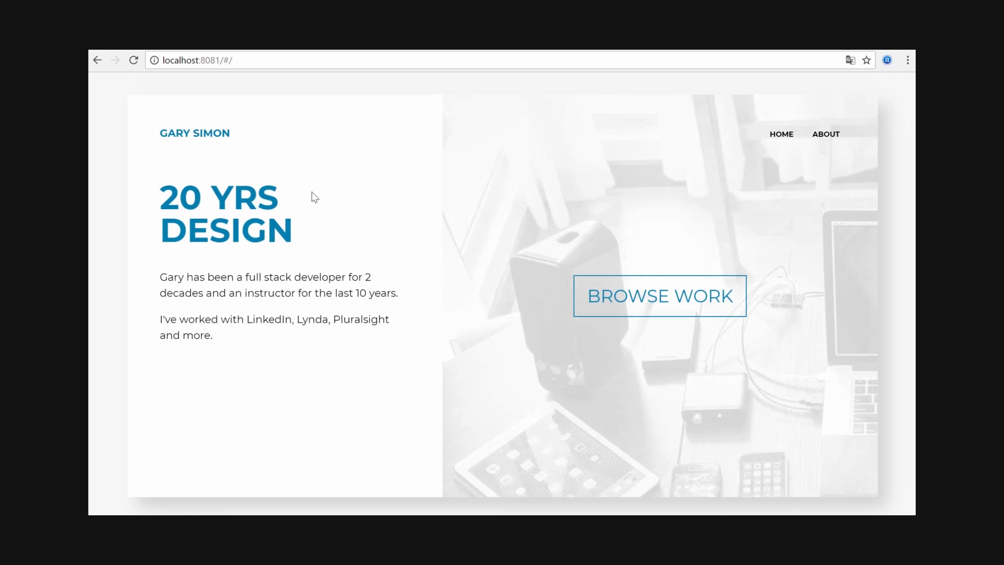
{"action": "left_click", "coordinate": [659, 296]}
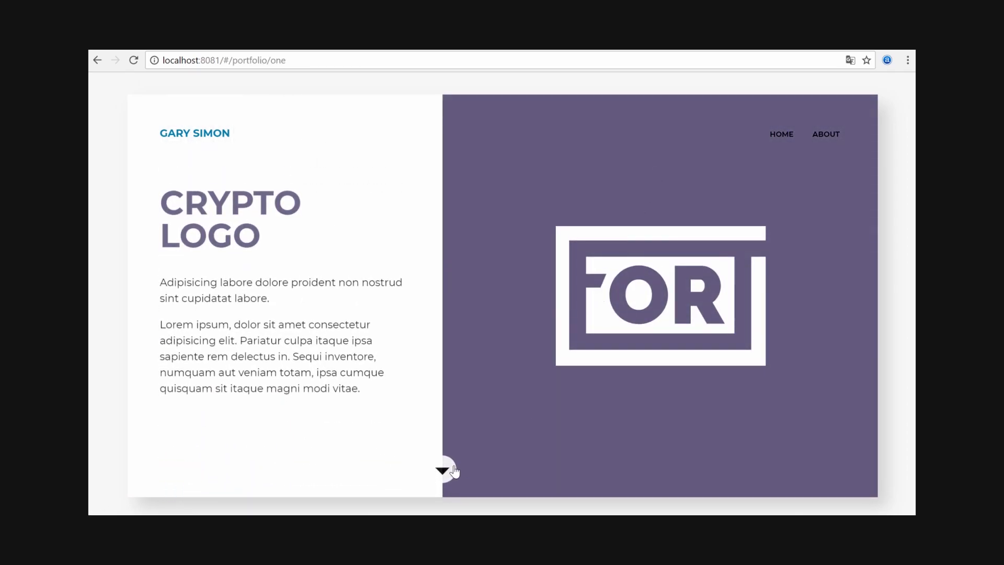
{"action": "left_click", "coordinate": [442, 470]}
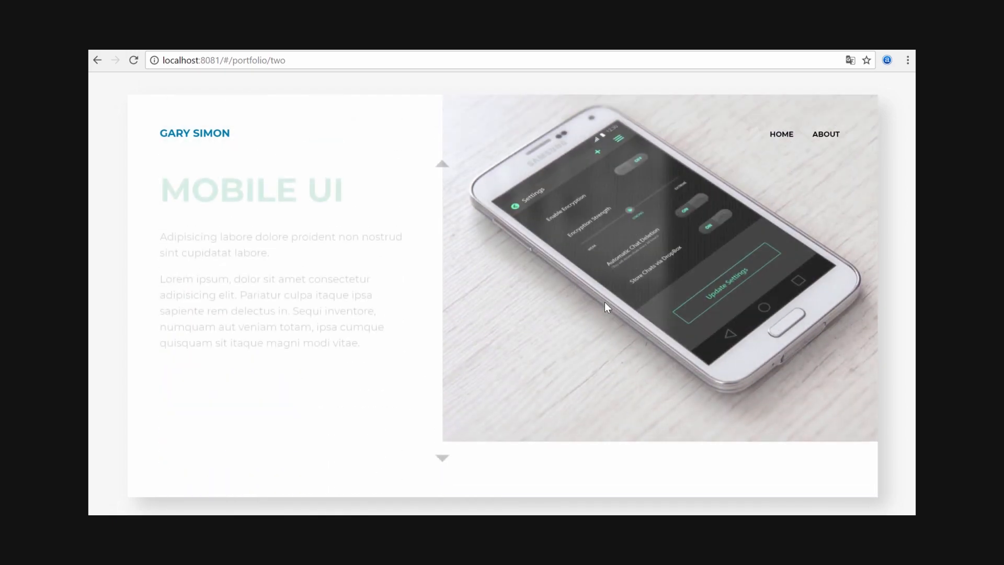